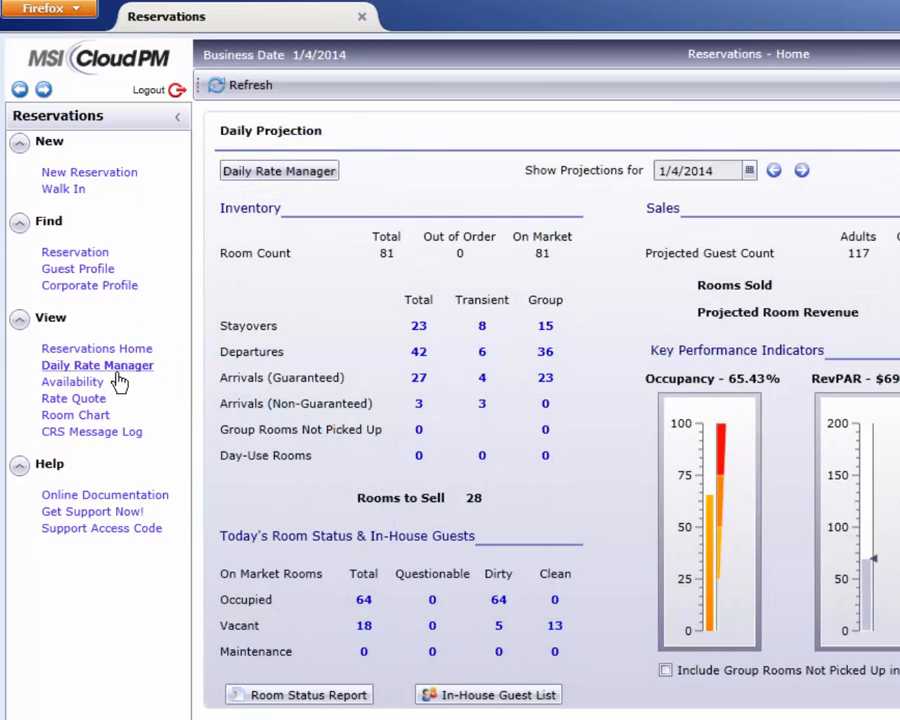
- Open the Daily Rate Manager calendar for January 2014 with the RACK rate code
{"action": "left_click", "coordinate": [96, 364]}
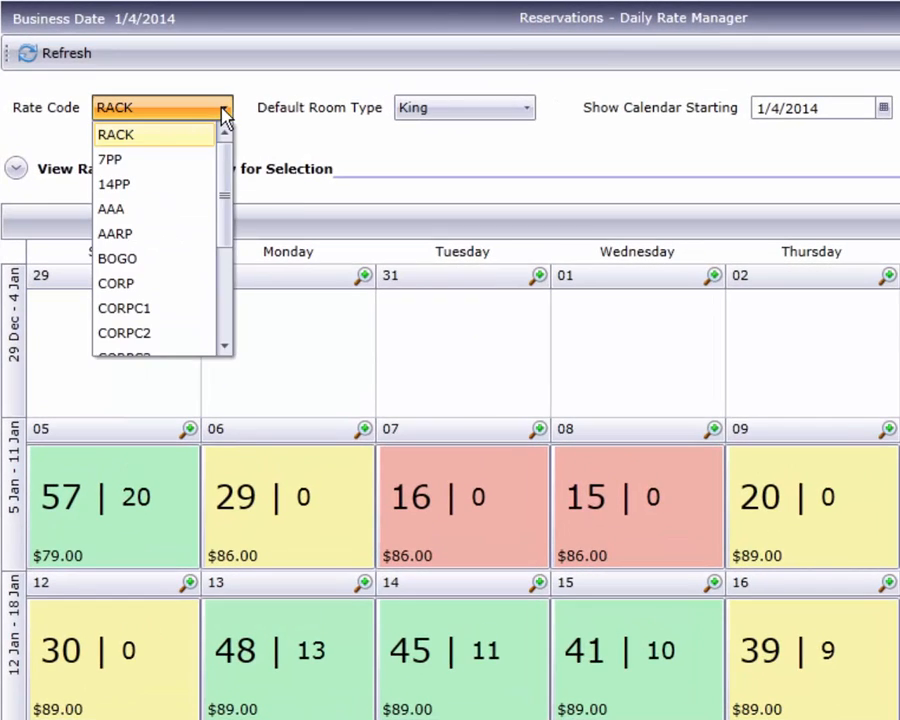
{"action": "left_click", "coordinate": [116, 134]}
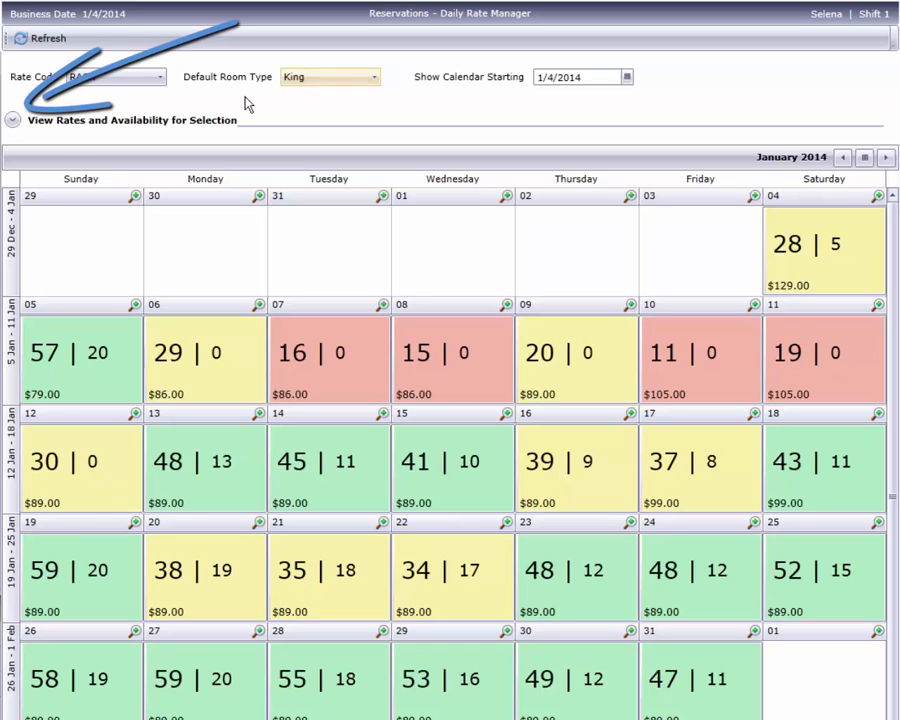
- Expand the 'View Rates and Availability for Selection' legend above the calendar
{"action": "left_click", "coordinate": [13, 124]}
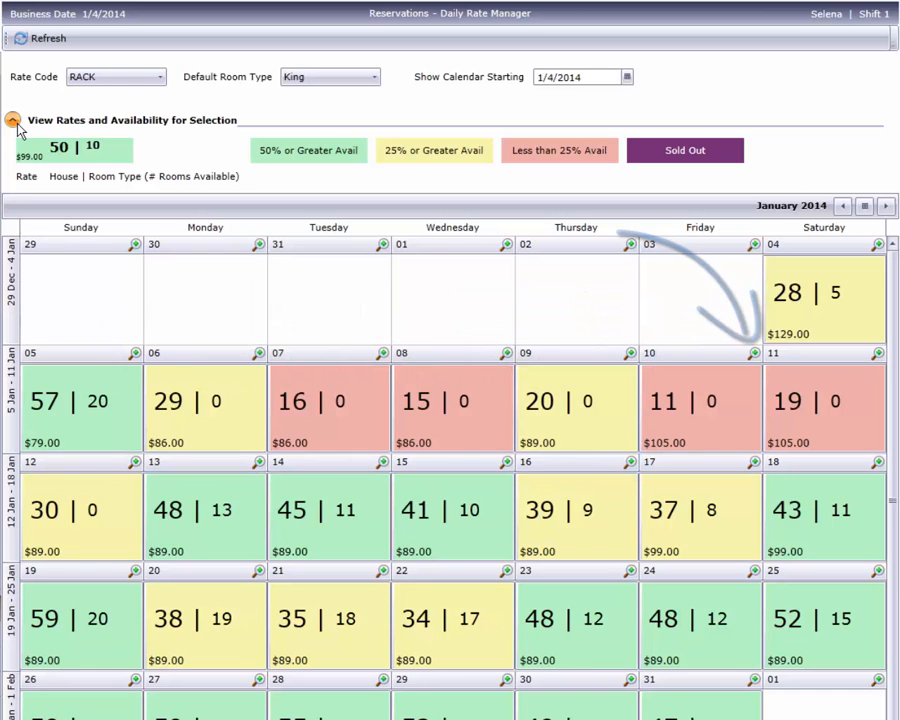
- Collapse the availability legend to reach the January 7 calendar cell
{"action": "left_click", "coordinate": [14, 120]}
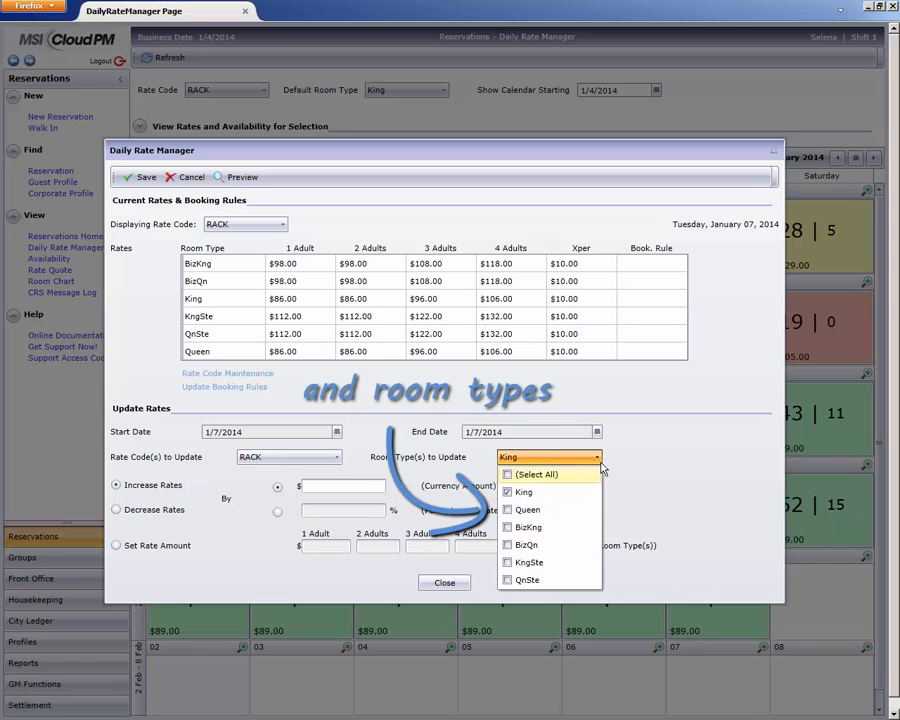
- Apply the January 7 update to ALL room types with a 25% rate increase
{"action": "left_click", "coordinate": [523, 491]}
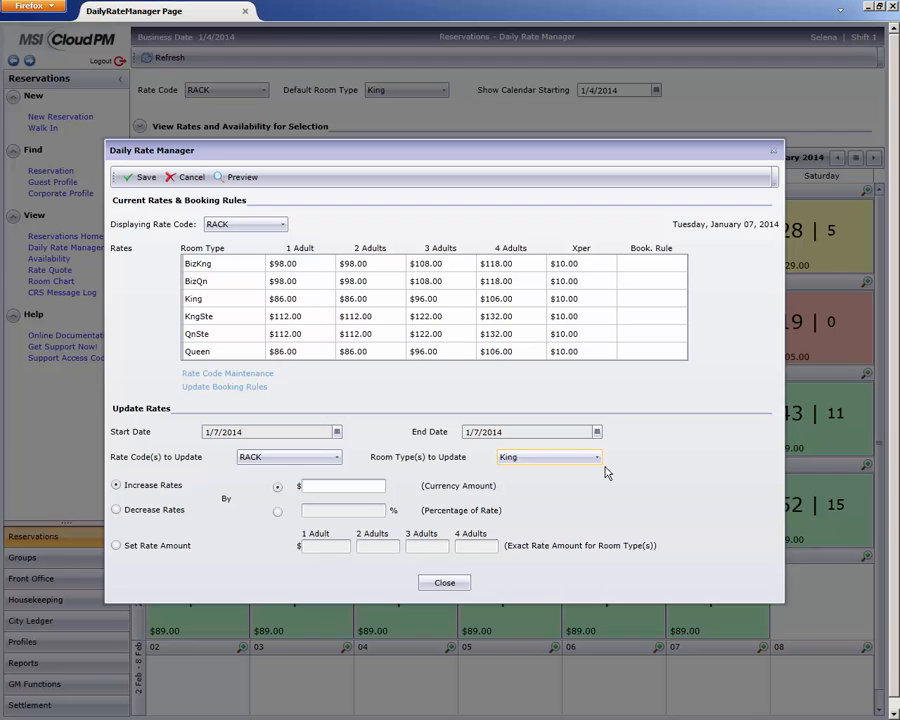
{"action": "mouse_move", "coordinate": [597, 470]}
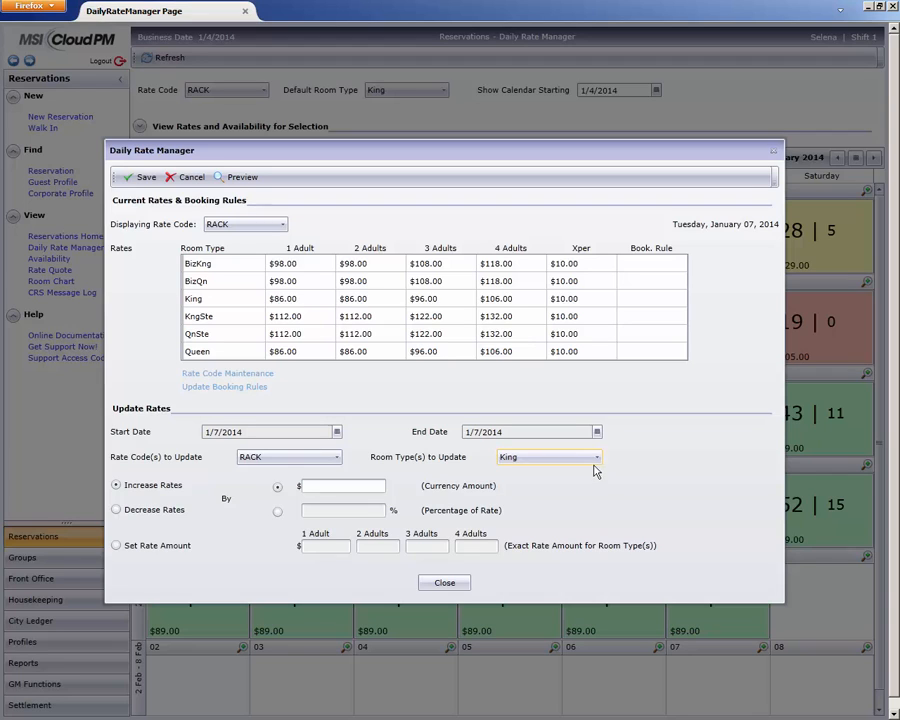
{"action": "left_click", "coordinate": [600, 457]}
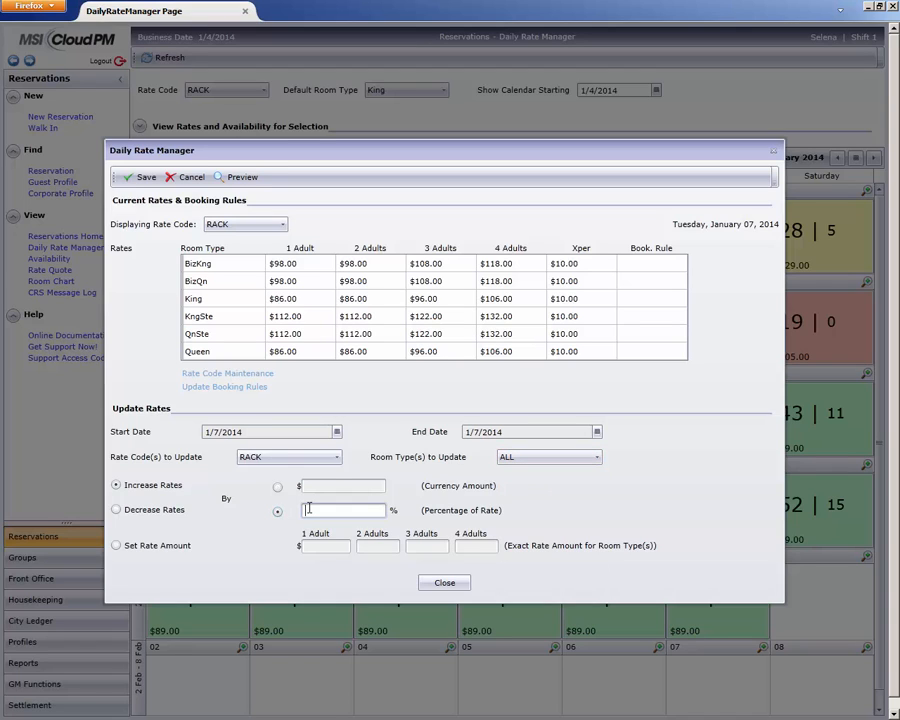
{"action": "type", "text": "25"}
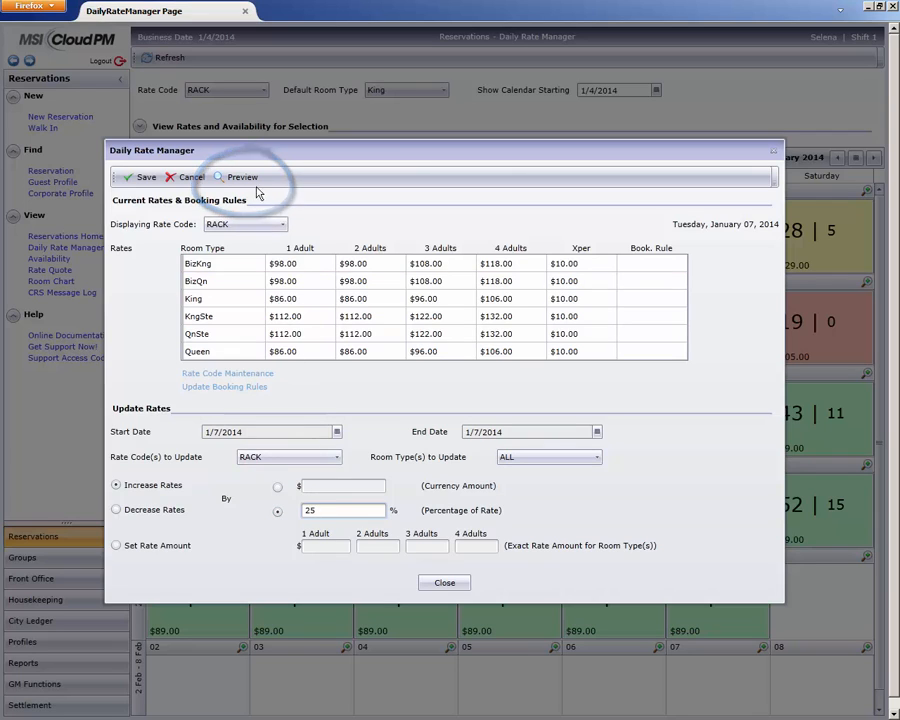
- Preview the 25% increase, then cancel and discard the unsaved rate changes
{"action": "left_click", "coordinate": [241, 177]}
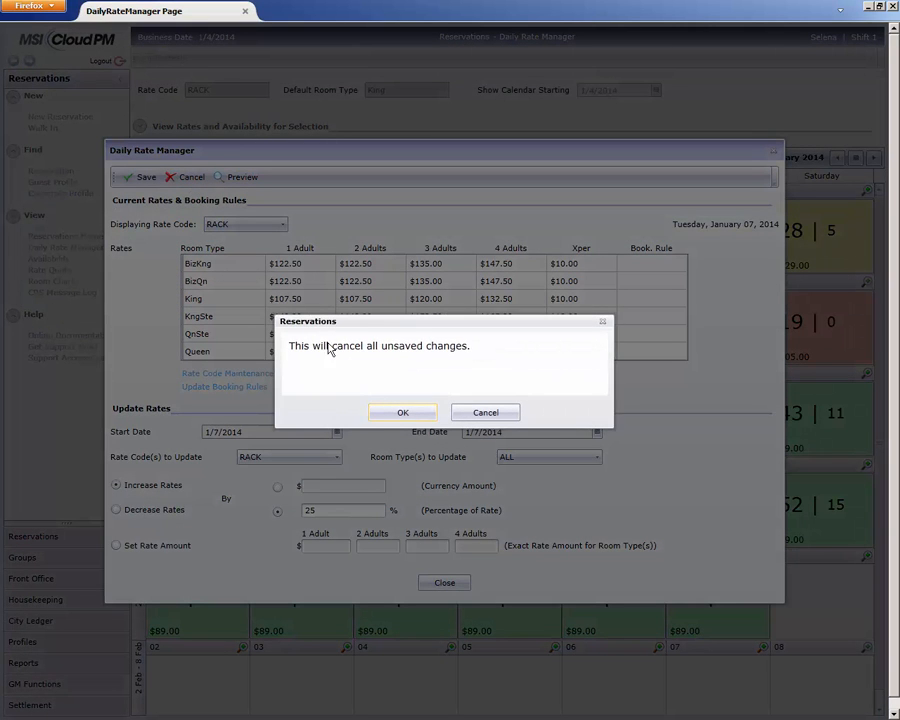
{"action": "left_click", "coordinate": [403, 412]}
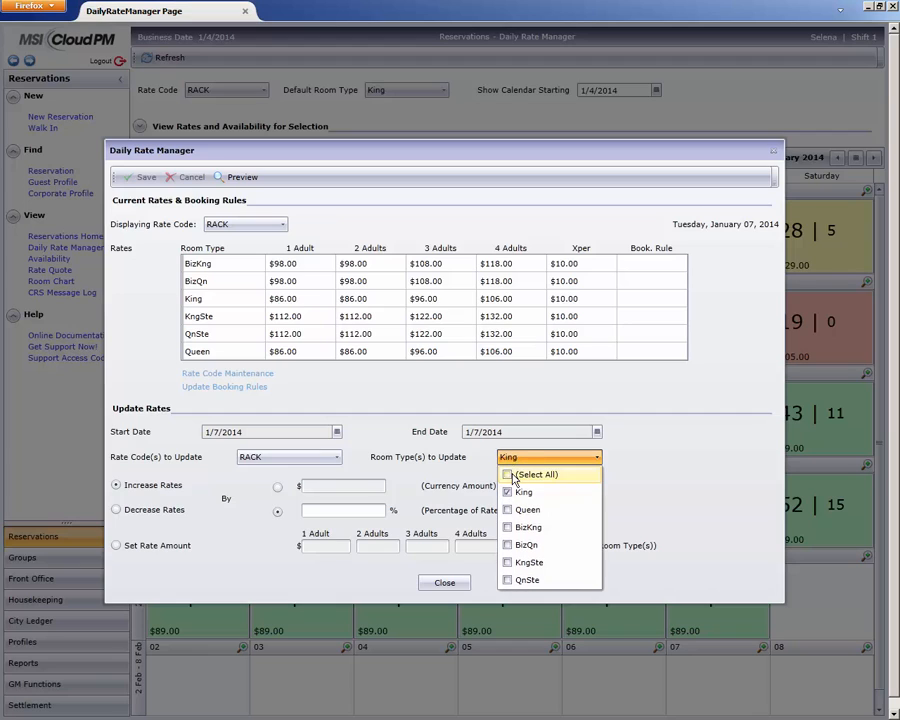
- Apply a 20% increase to all room types and preview, bringing King to $103.20
{"action": "left_click", "coordinate": [519, 474]}
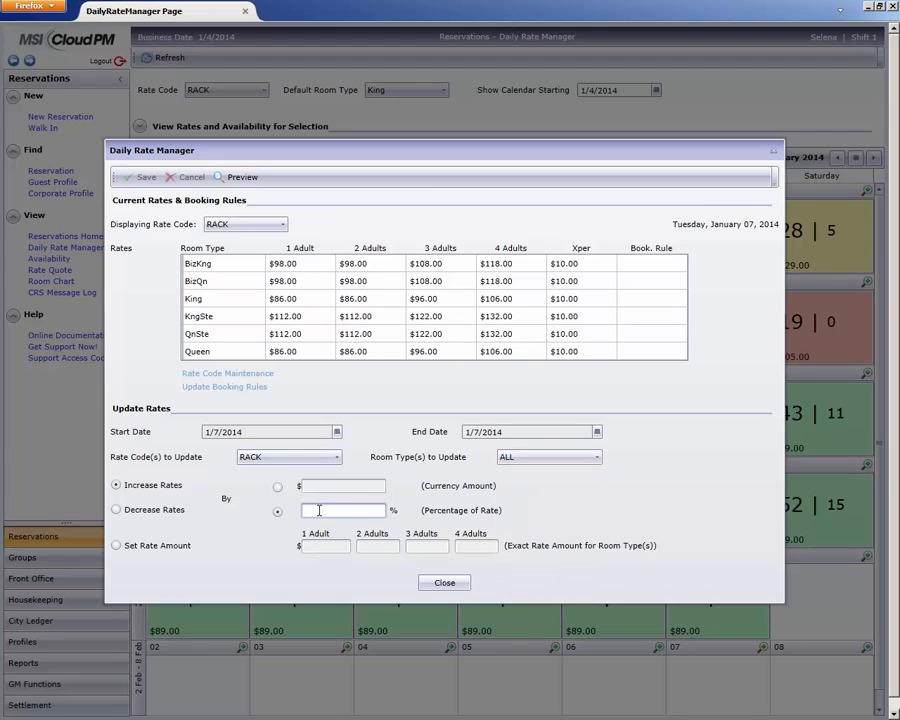
{"action": "type", "text": "20"}
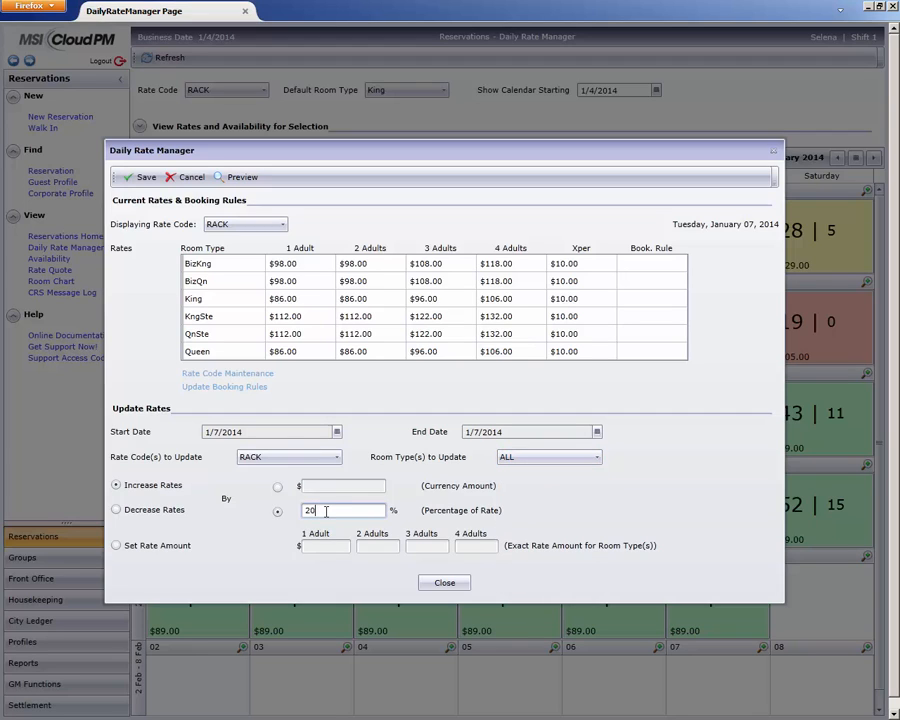
{"action": "left_click", "coordinate": [241, 177]}
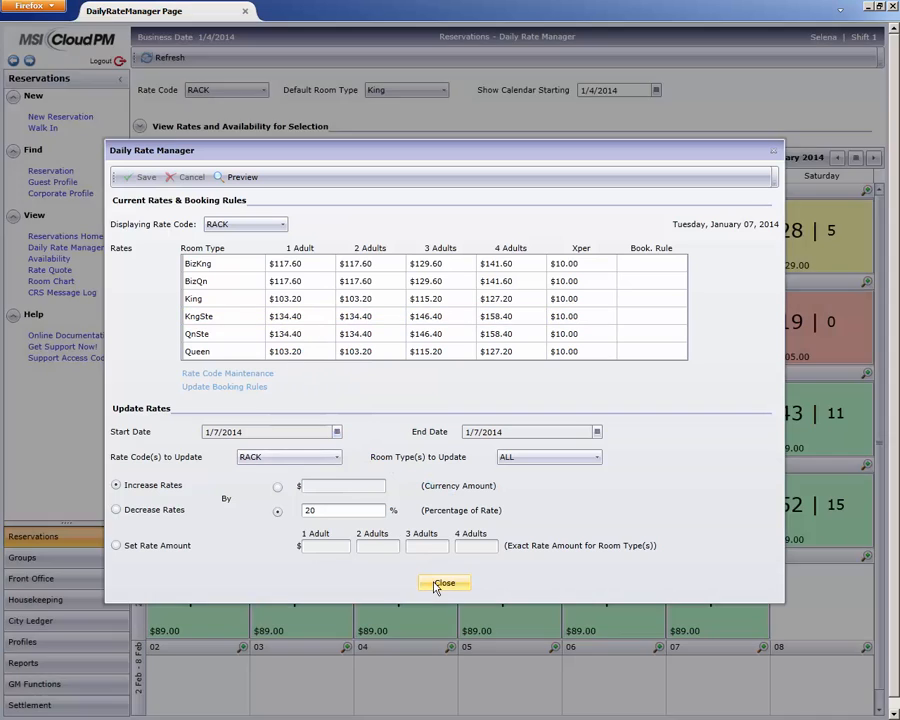
- Close the rate editor and refresh the calendar to show January 7 at $103.20
{"action": "left_click", "coordinate": [444, 583]}
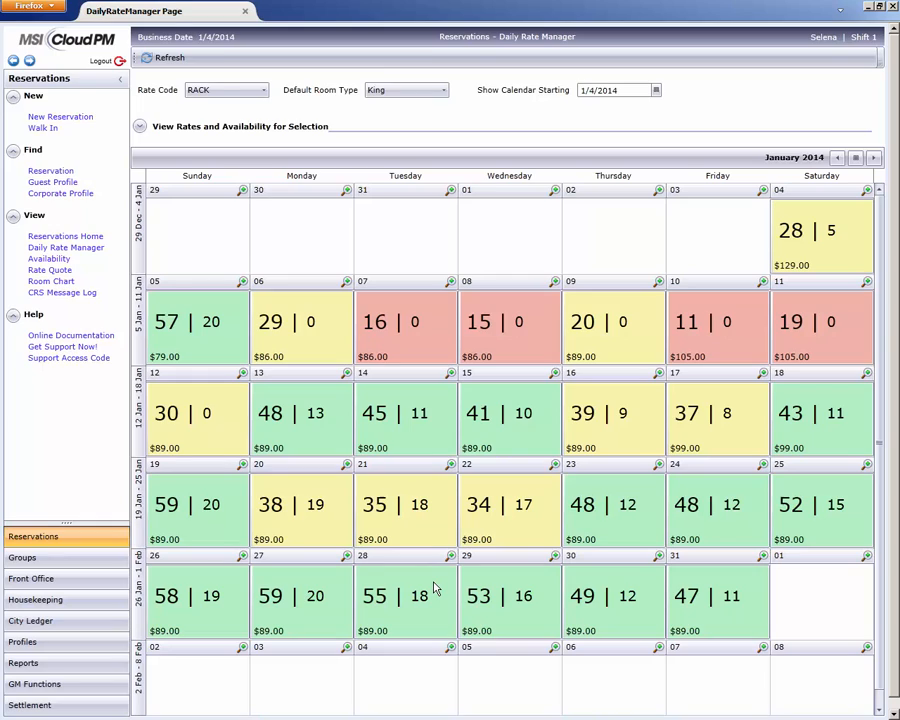
{"action": "left_click", "coordinate": [178, 68]}
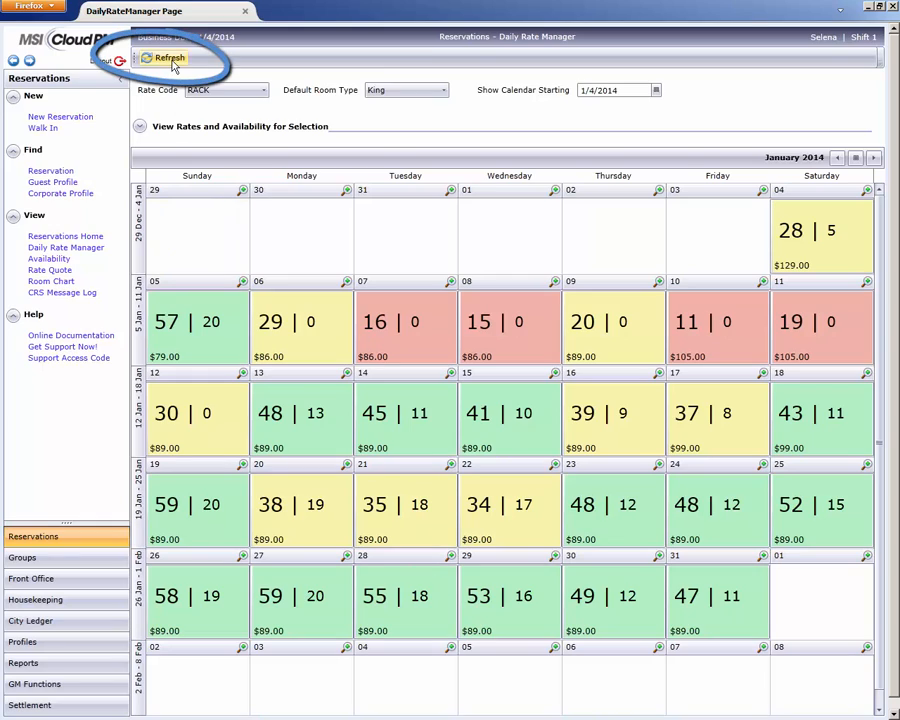
{"action": "left_click", "coordinate": [194, 67]}
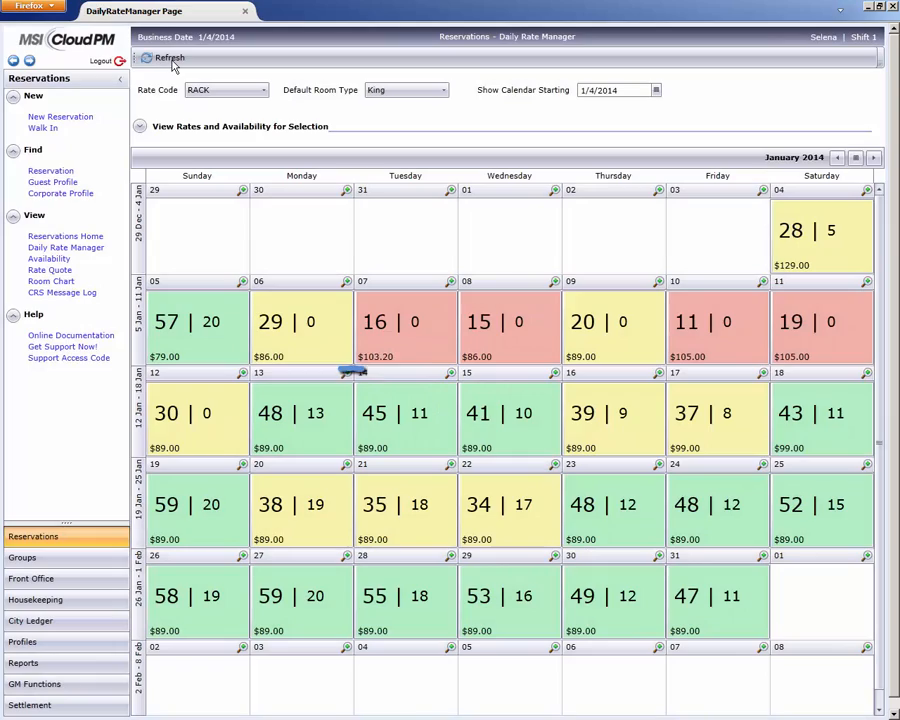
{"action": "left_click", "coordinate": [175, 58]}
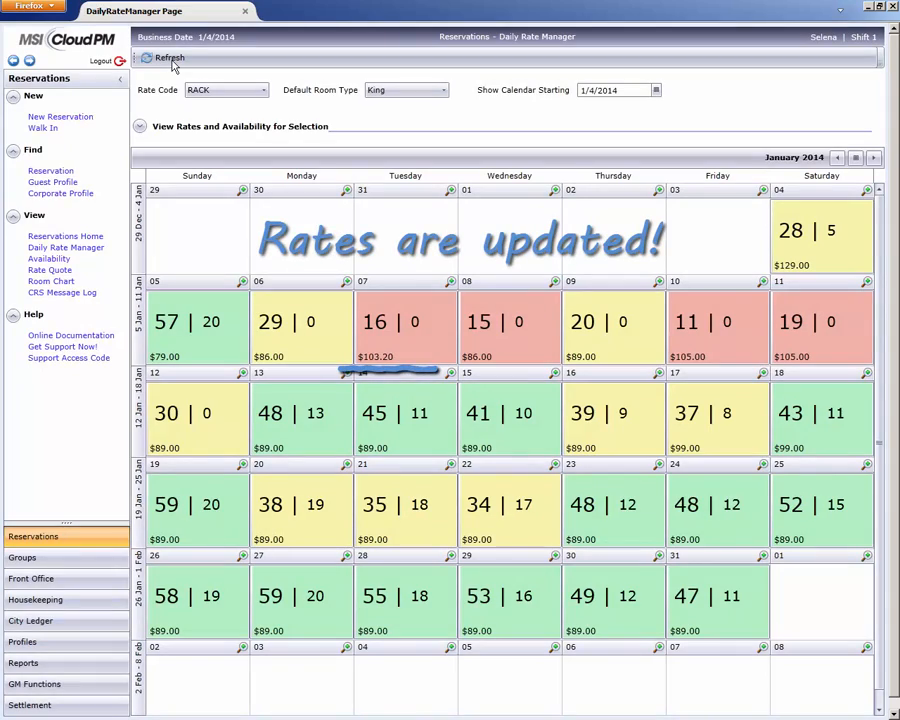